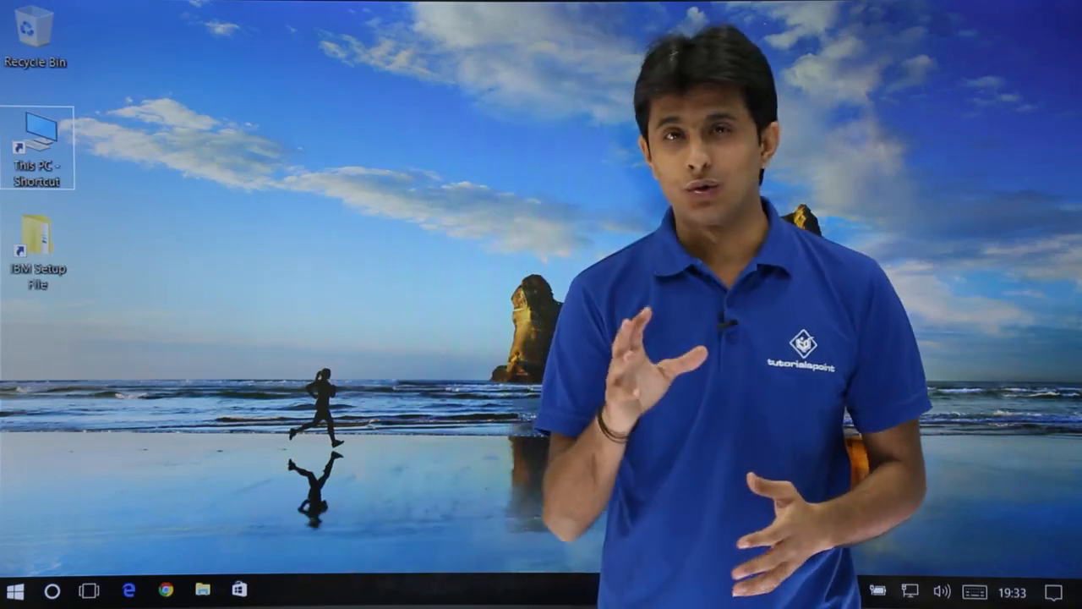
# Launch the Store and visit Apps, Games, Music and Movies & TV before settling on Apps.
pyautogui.click(240, 589)
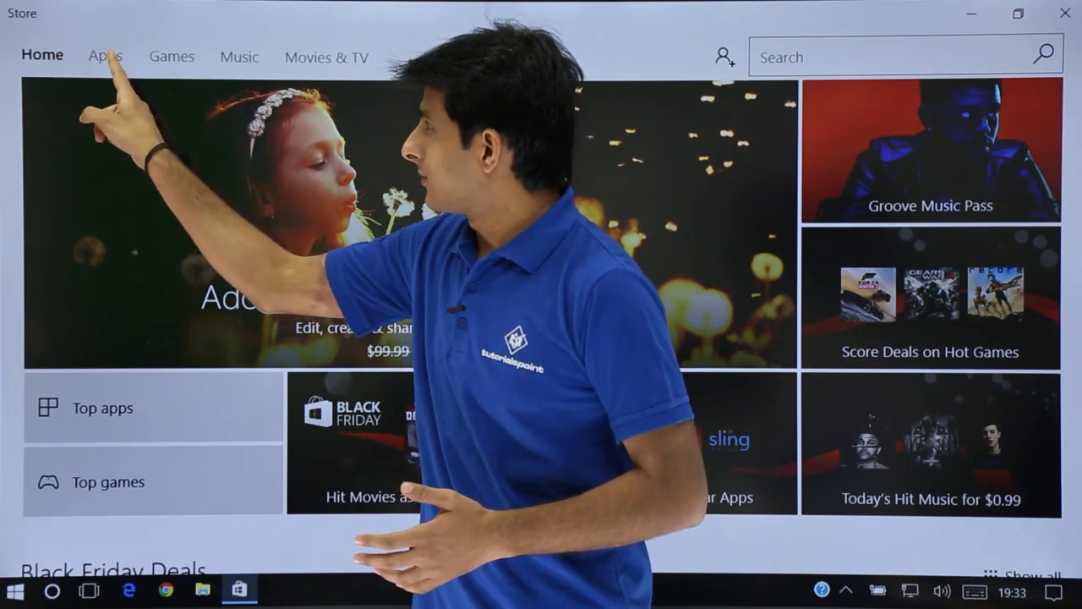
pyautogui.click(104, 57)
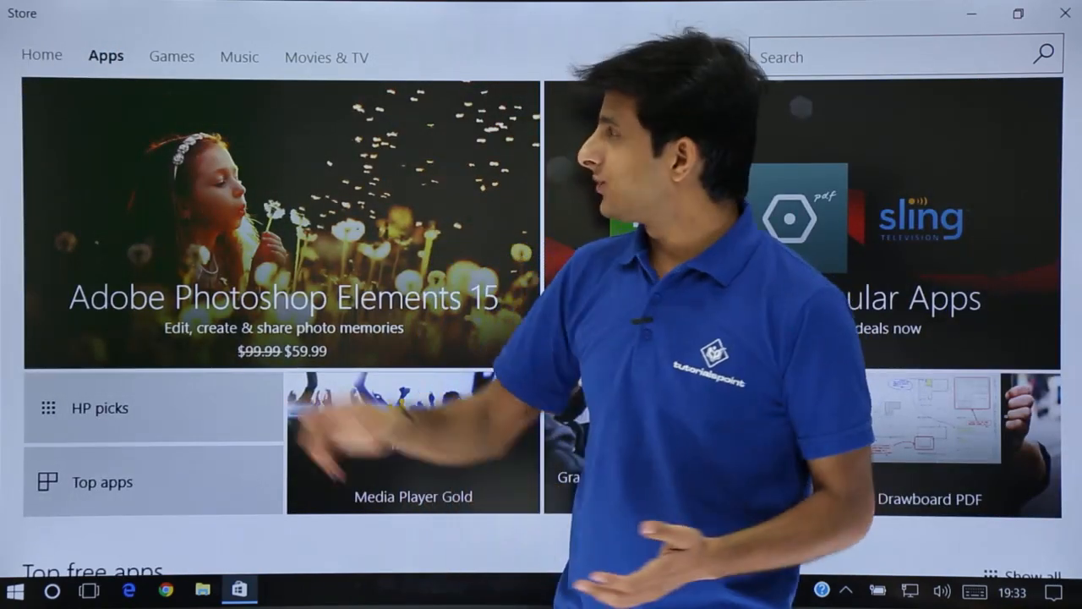
pyautogui.click(170, 58)
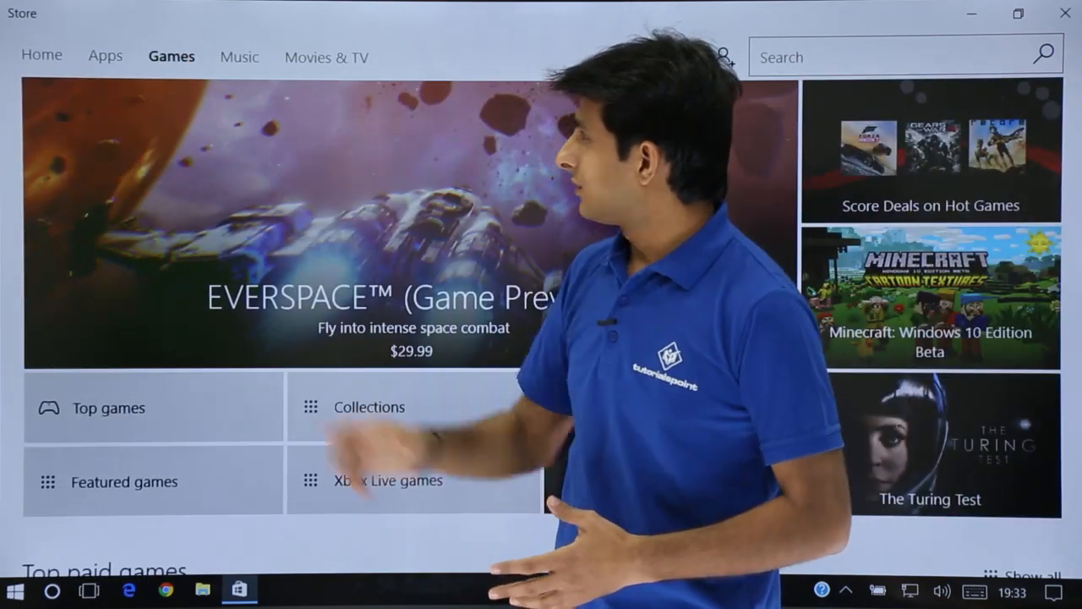
pyautogui.click(240, 55)
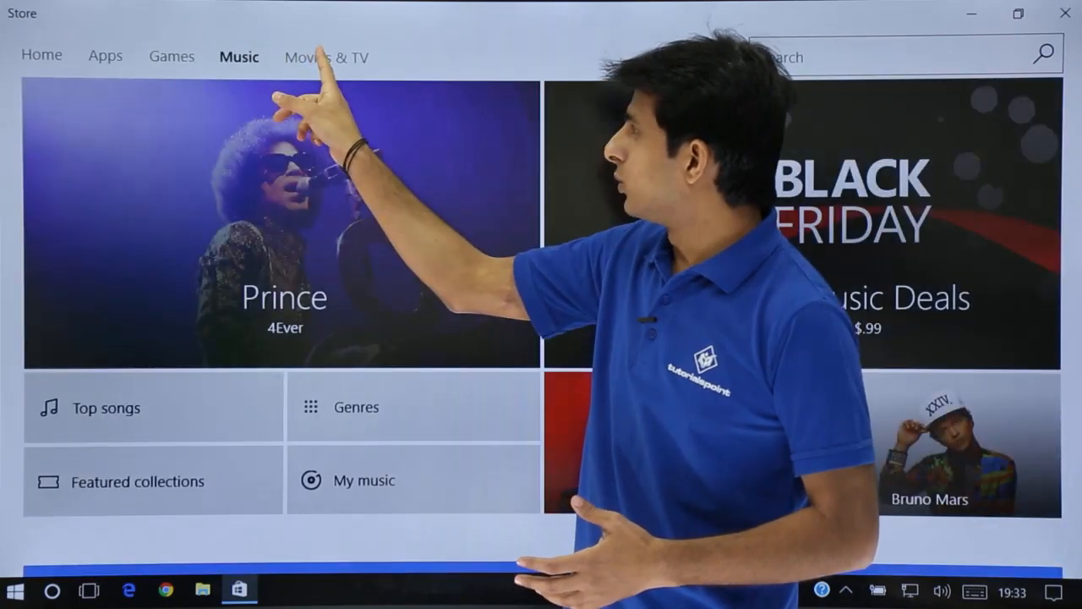
pyautogui.click(326, 57)
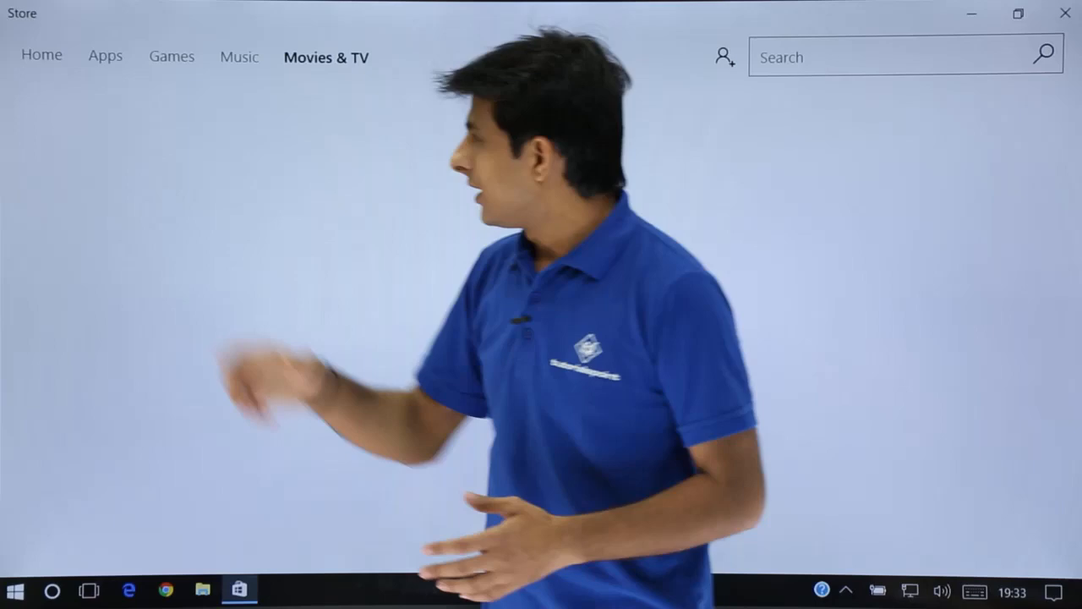
pyautogui.click(105, 56)
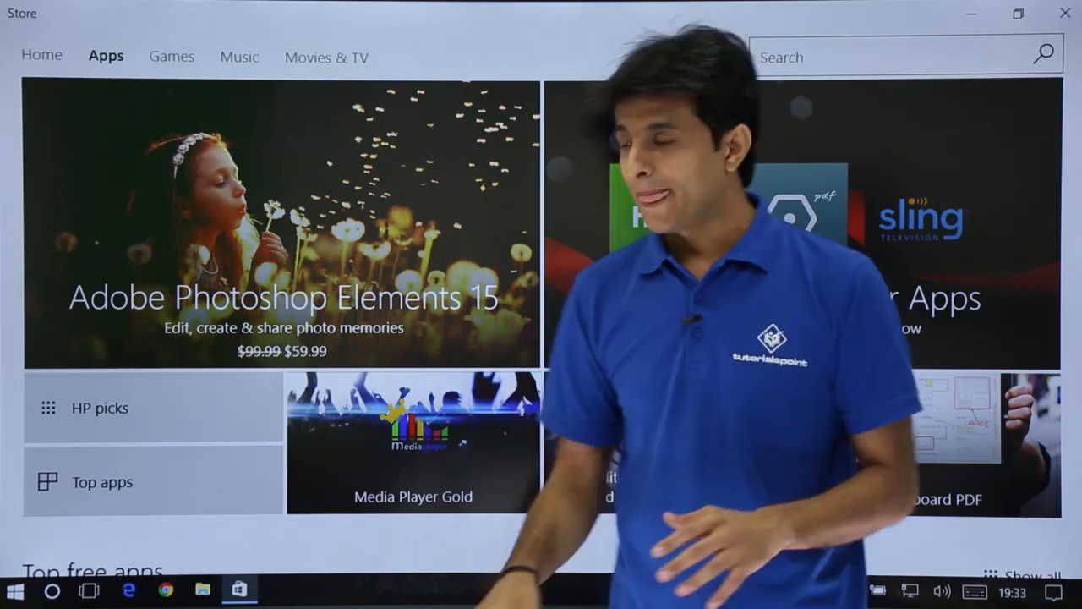
# Browse down the Apps section through the Top free and Top paid app lists.
pyautogui.scroll(-3)
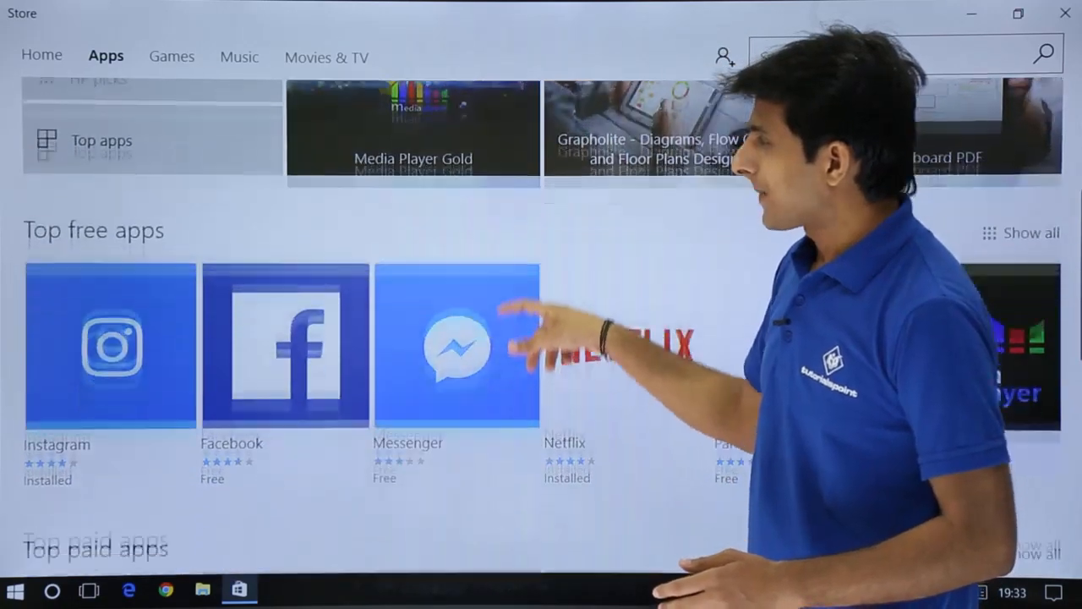
pyautogui.scroll(-3)
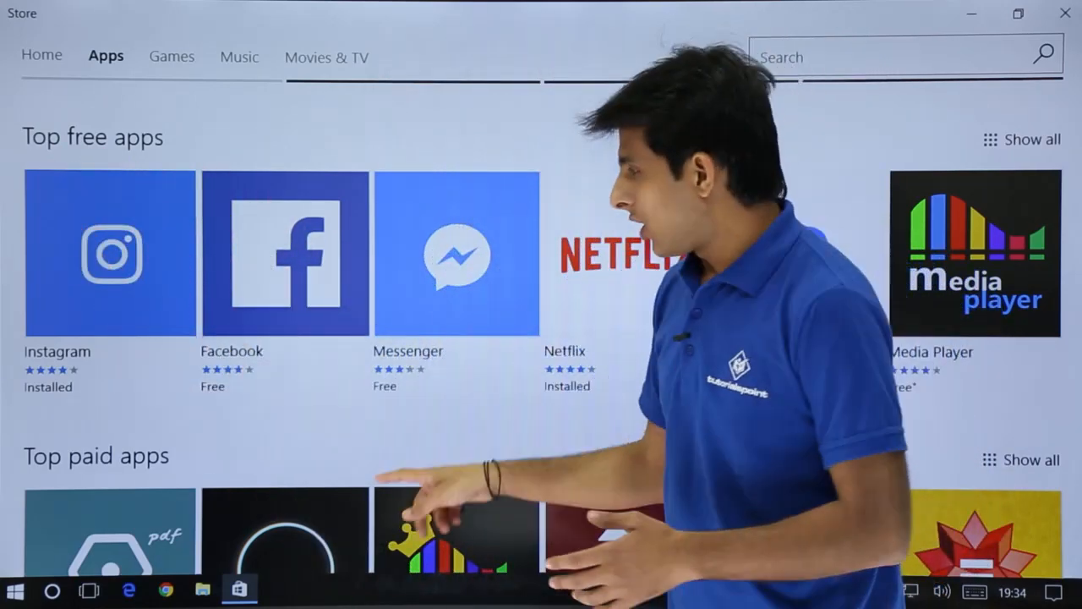
pyautogui.scroll(-3)
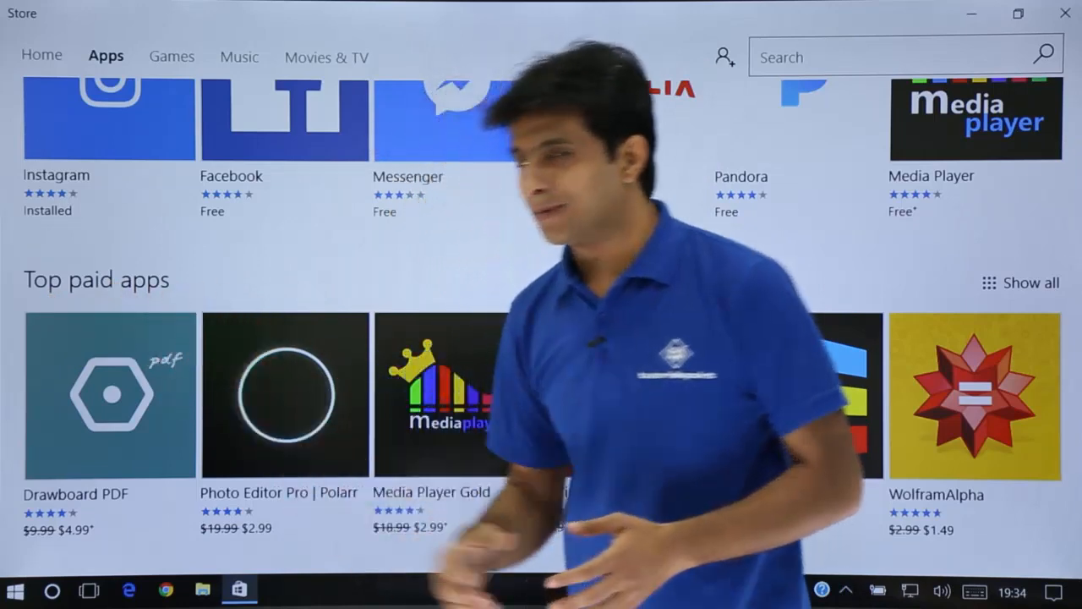
pyautogui.scroll(-3)
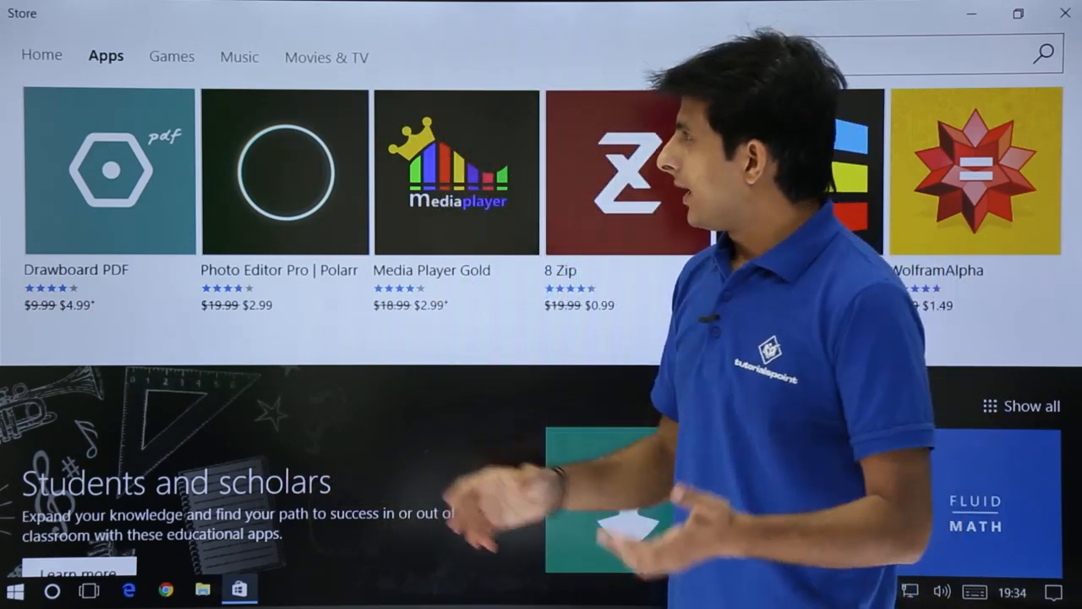
# Switch to Games and browse its paid and free game lists.
pyautogui.click(171, 57)
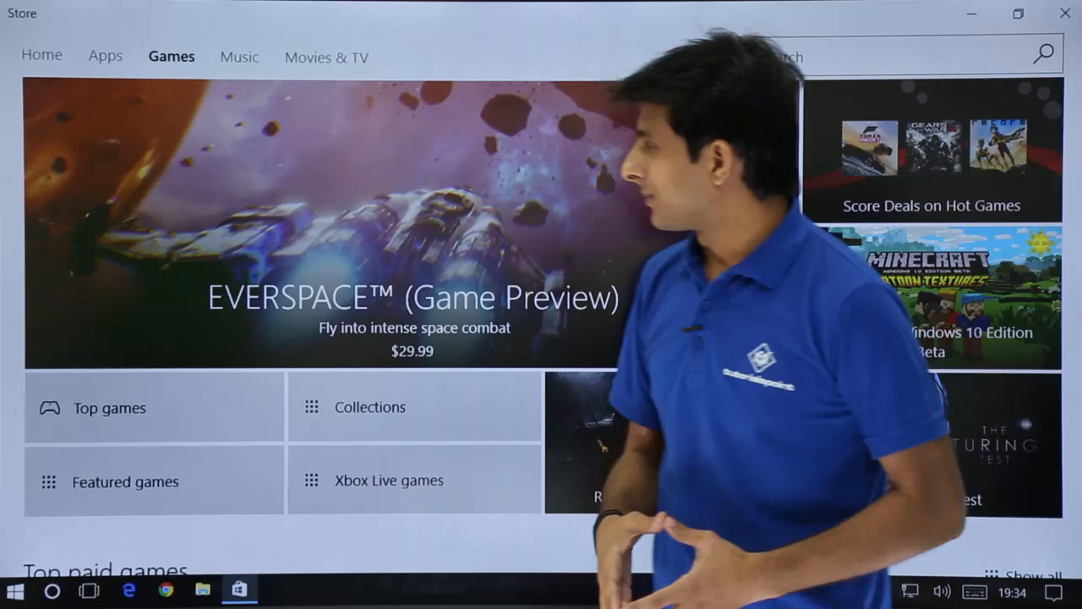
pyautogui.scroll(-3)
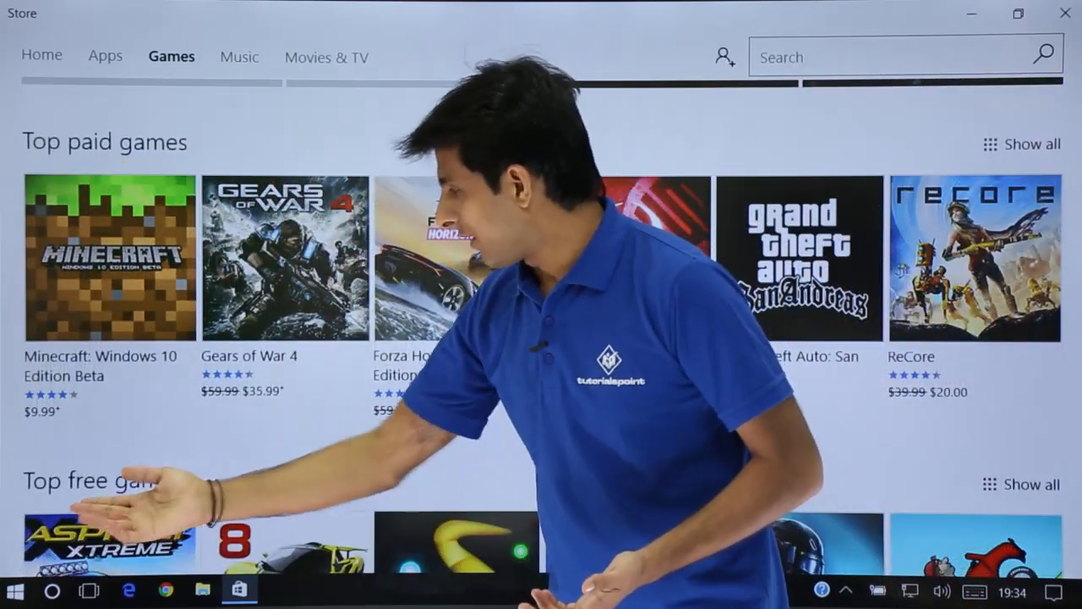
pyautogui.scroll(-3)
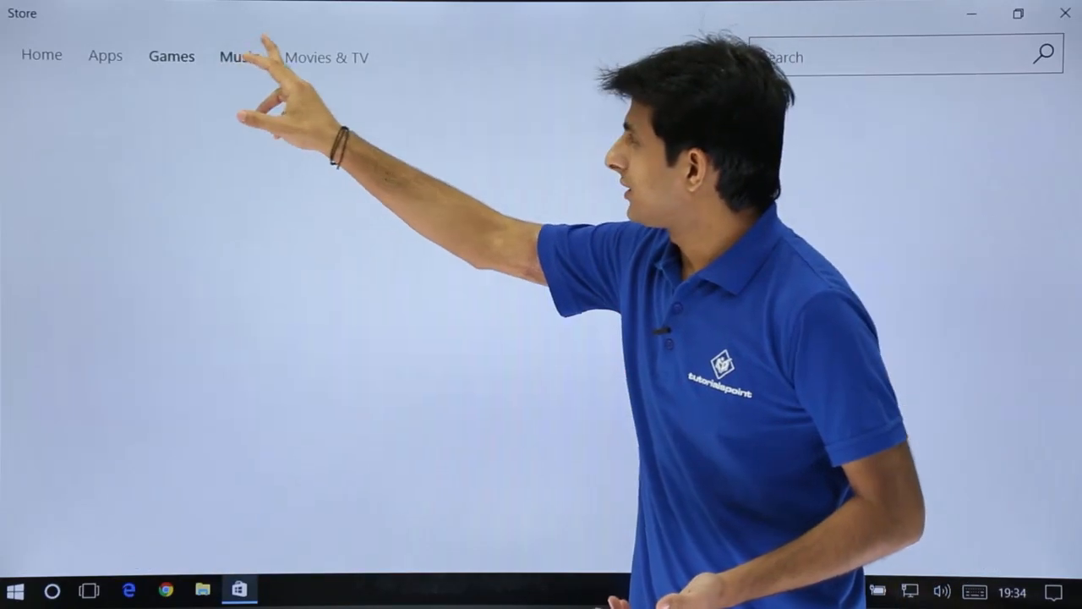
# Visit Movies & TV, return to Apps and reach the Top free apps row with Facebook.
pyautogui.click(325, 58)
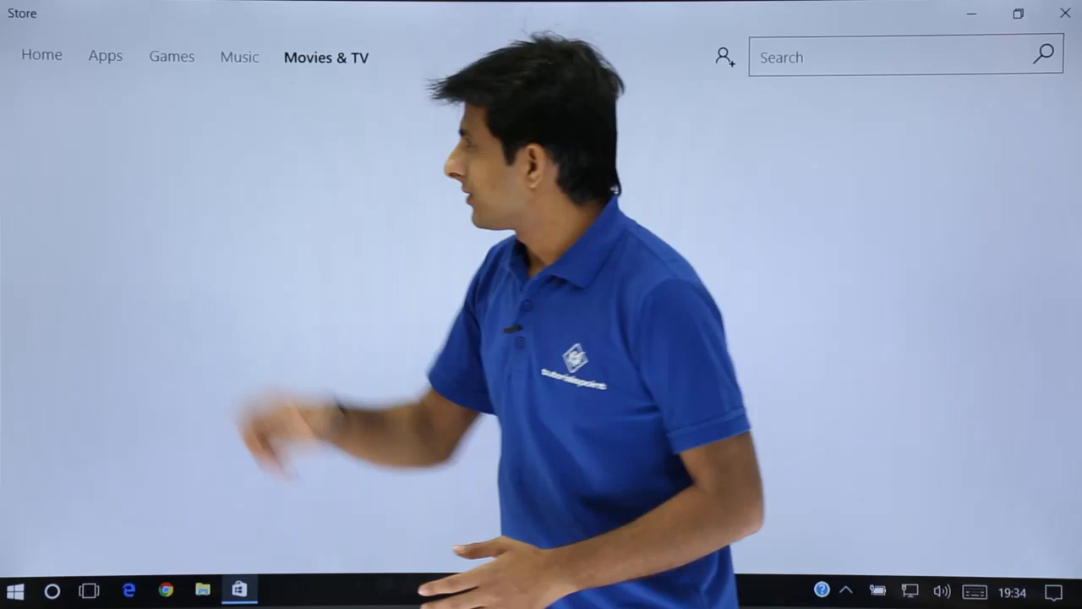
pyautogui.click(105, 56)
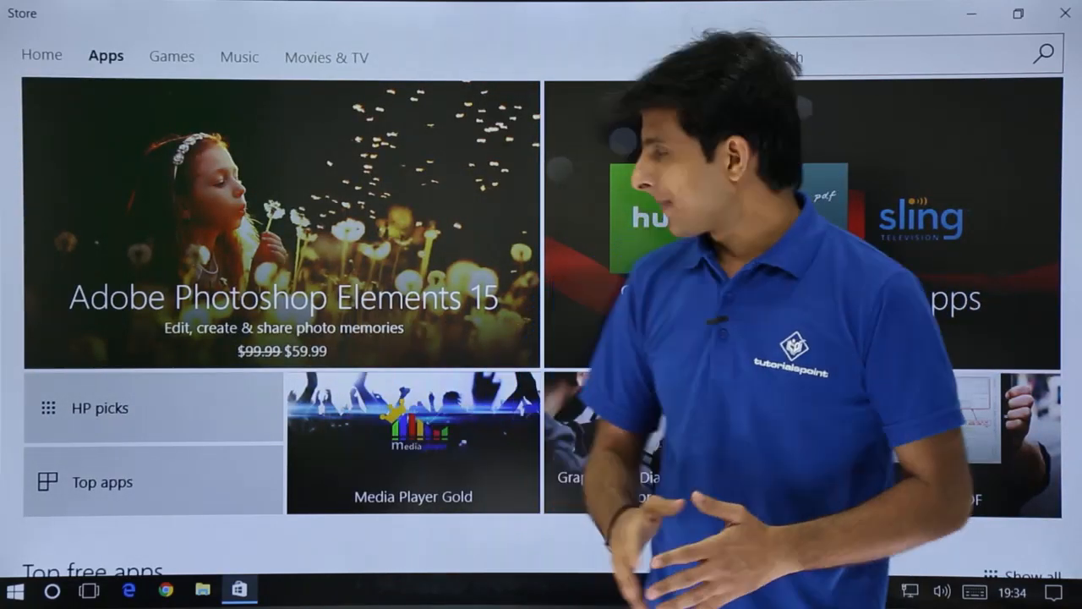
pyautogui.scroll(-3)
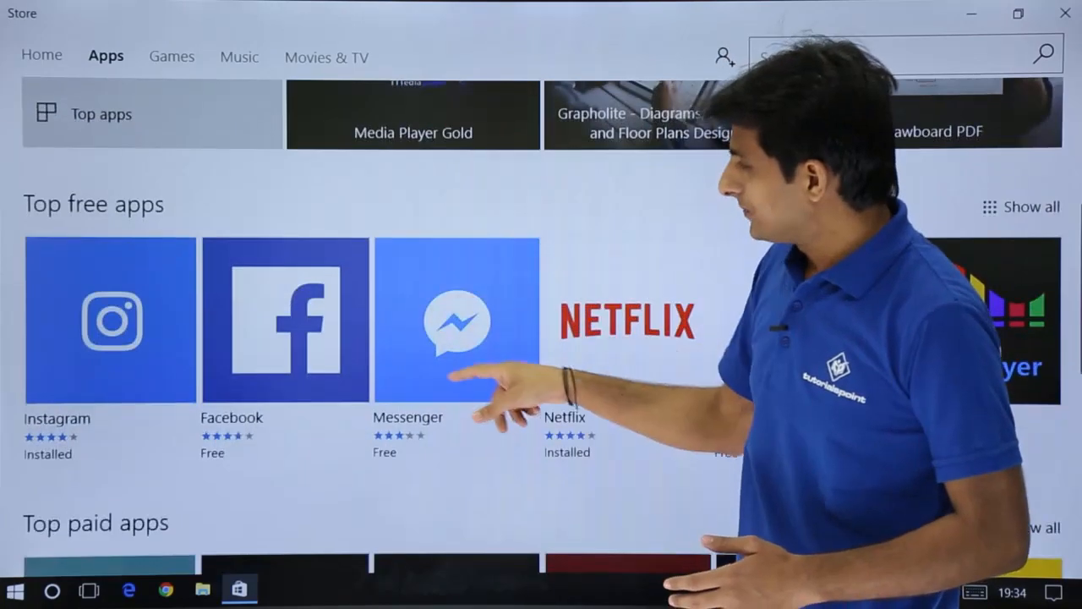
pyautogui.scroll(-3)
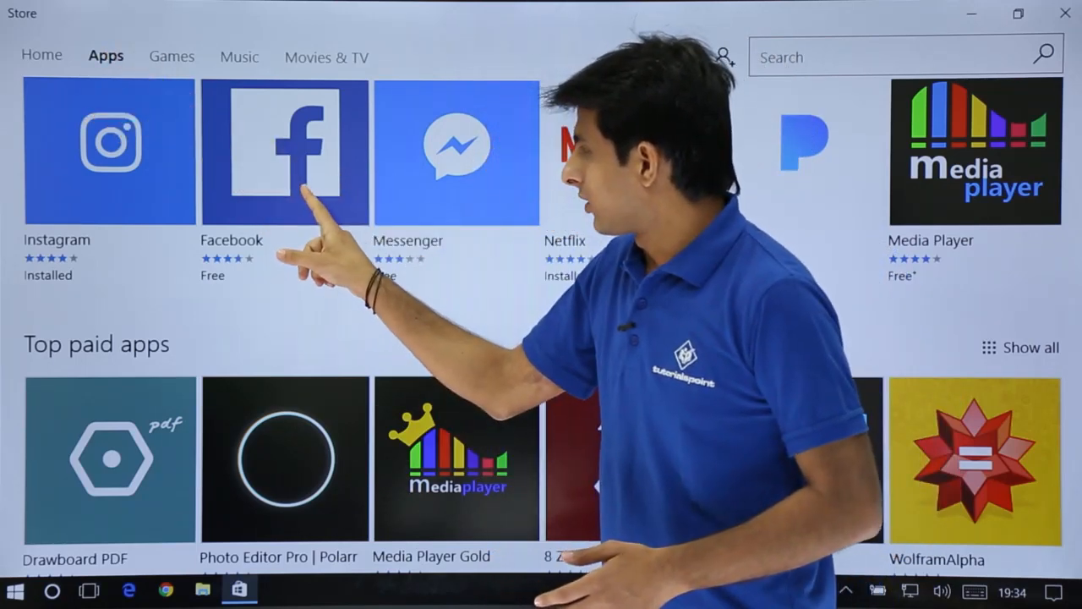
# View Facebook's store page, its screenshots, description and similar apps, ending at the top.
pyautogui.click(284, 152)
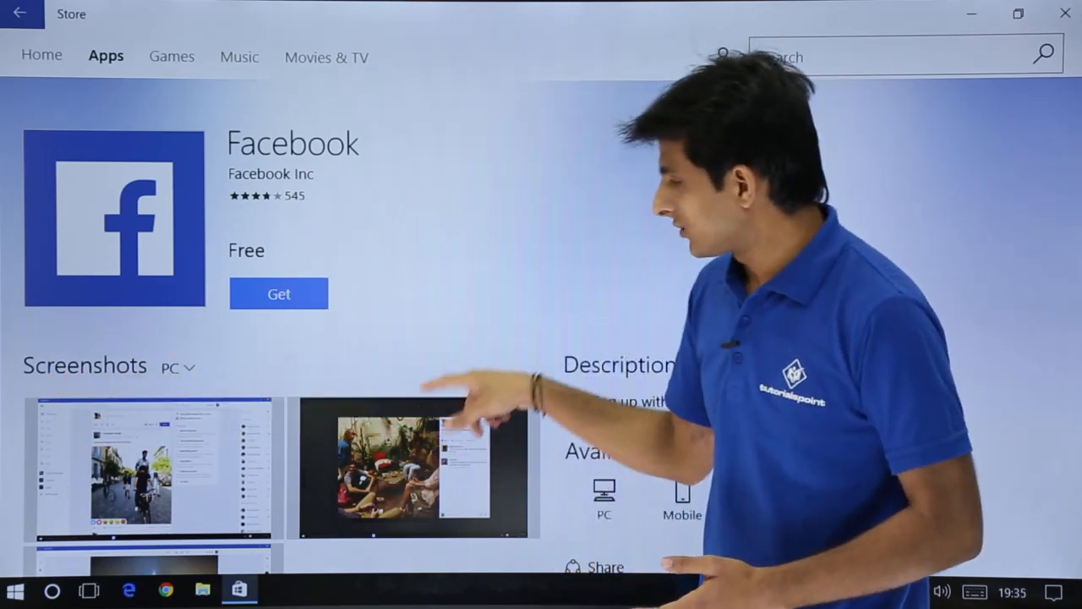
pyautogui.scroll(-3)
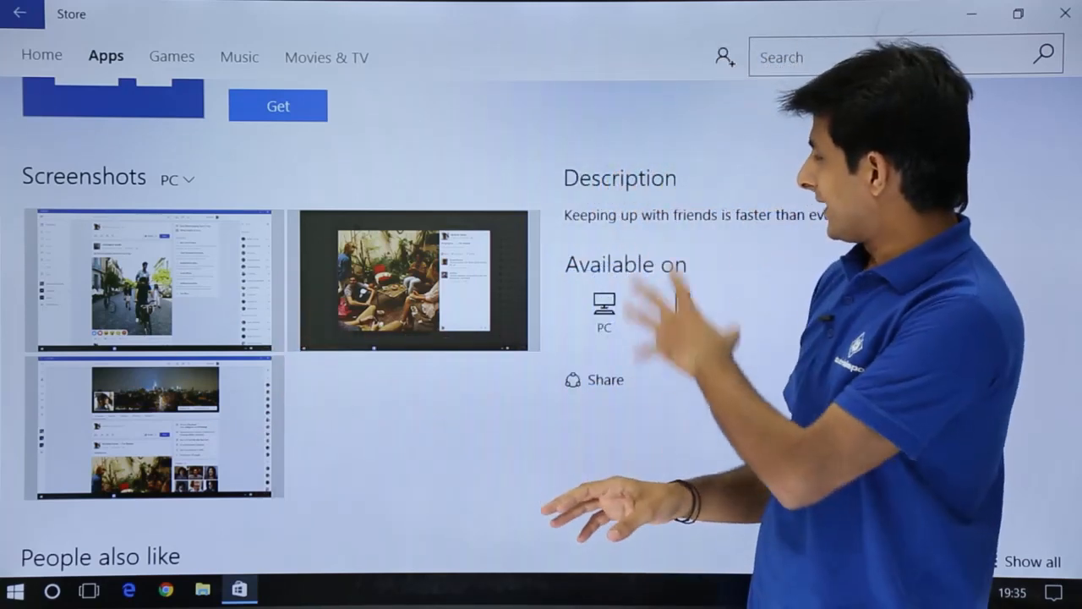
pyautogui.scroll(-3)
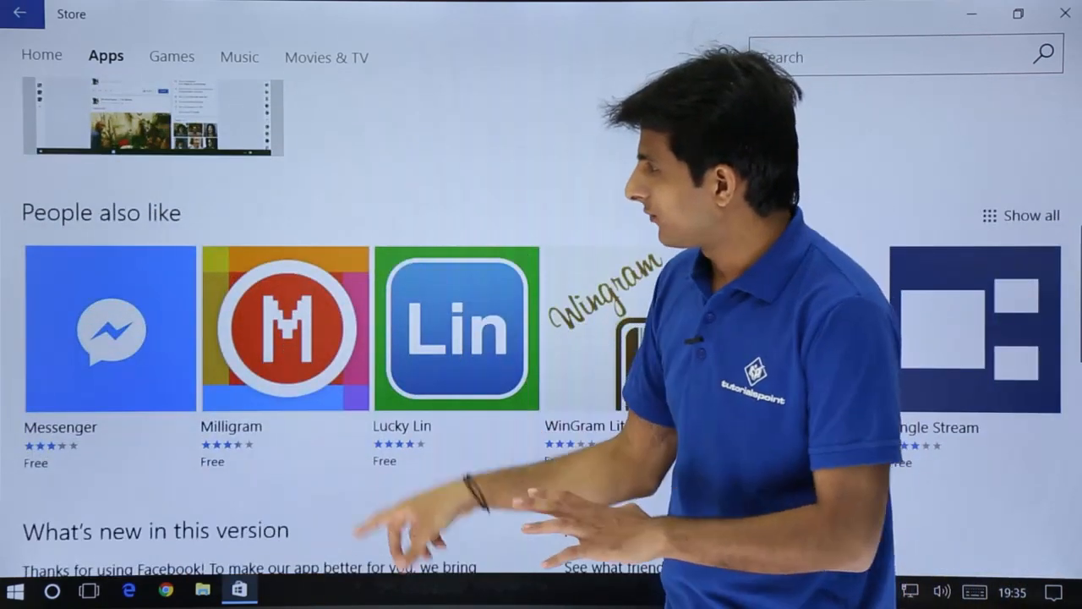
pyautogui.scroll(3)
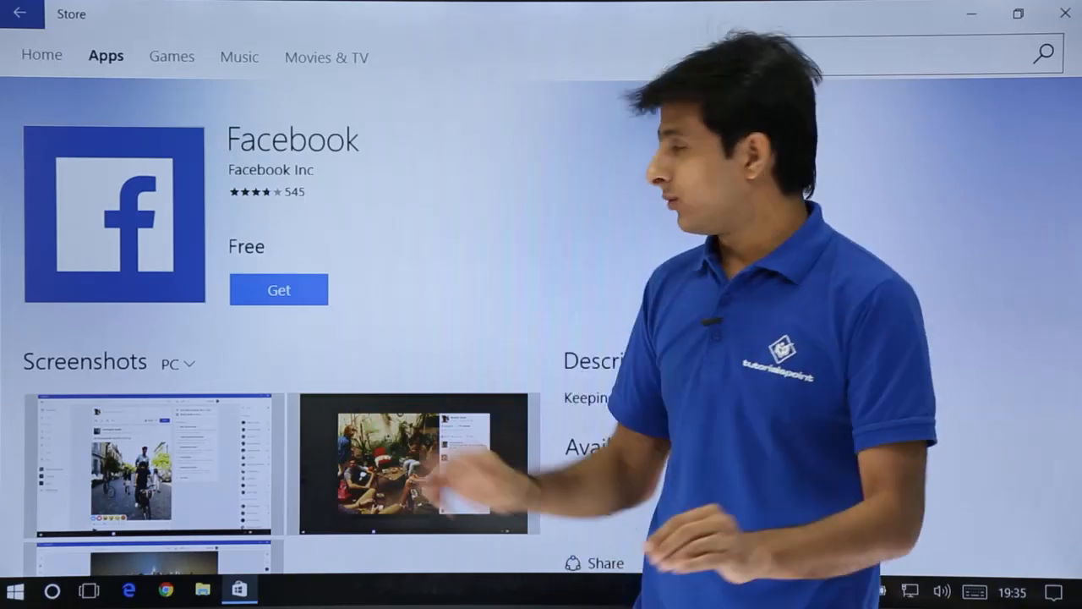
# Get the free Facebook app and let it install until marked installed.
pyautogui.click(277, 289)
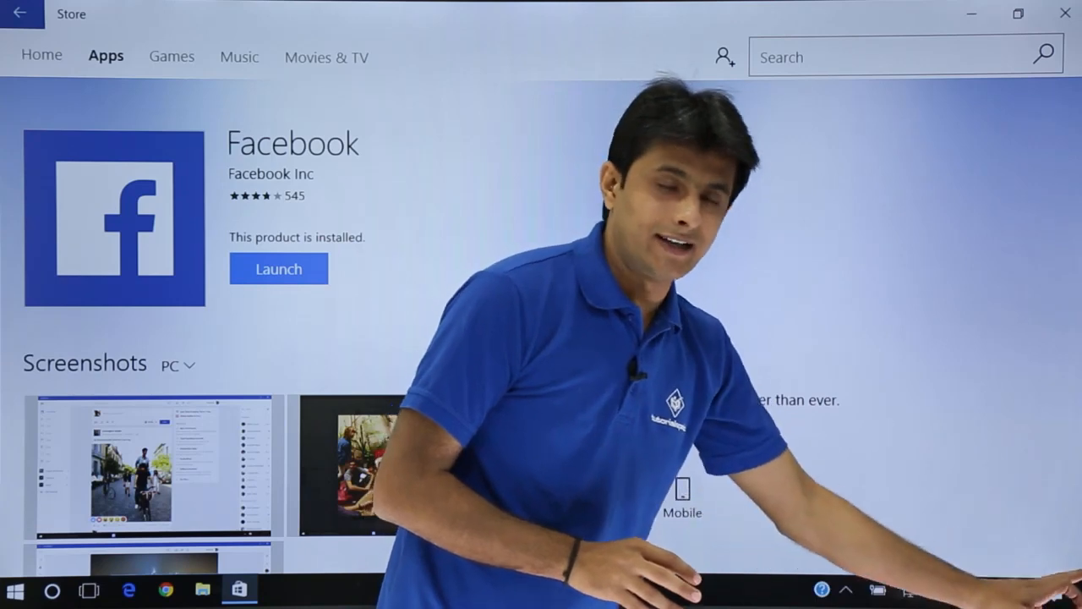
pyautogui.click(1055, 589)
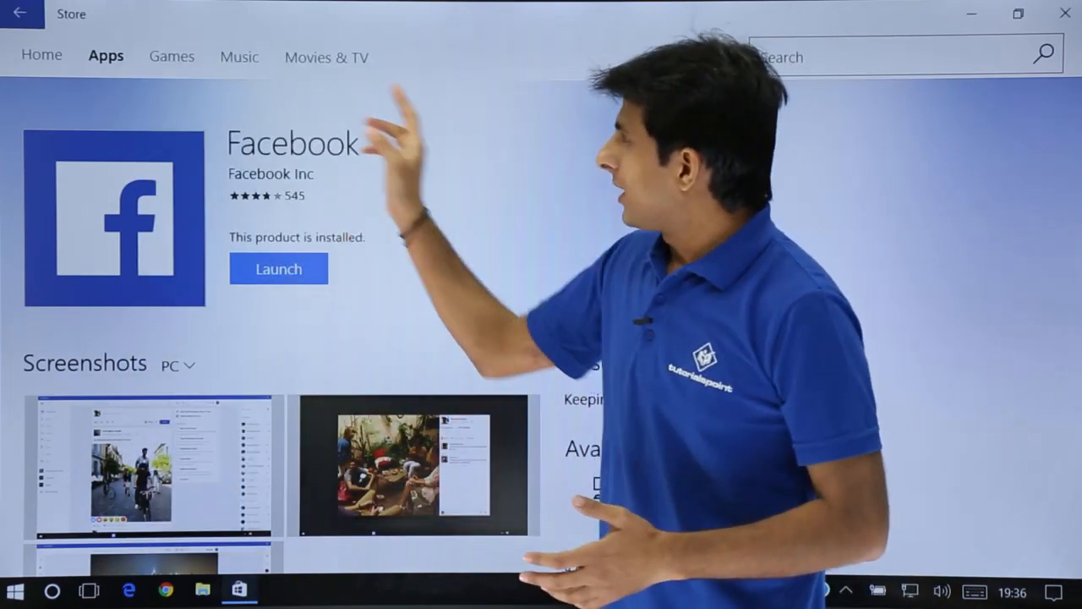
# From Games' Top free games, reach Gameloft's Asphalt Xtreme page, free with in-app purchases.
pyautogui.click(171, 56)
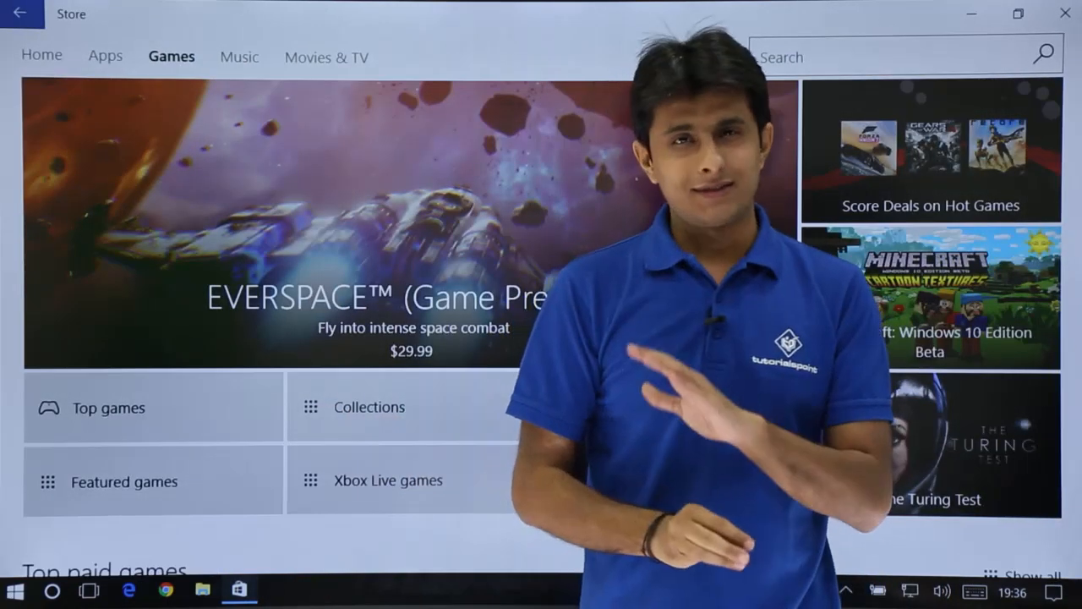
pyautogui.scroll(-3)
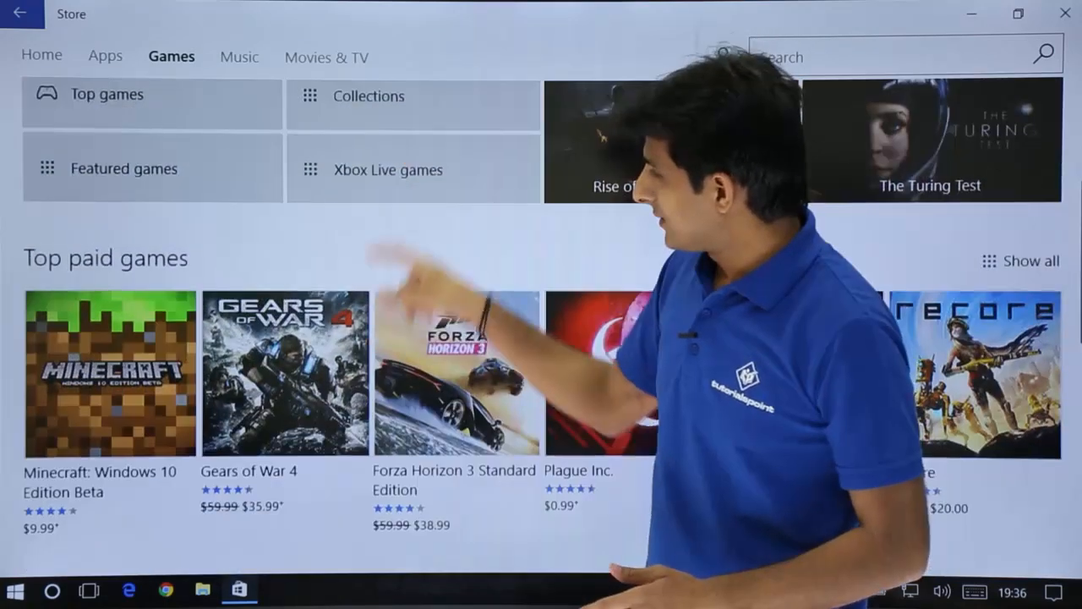
pyautogui.scroll(-3)
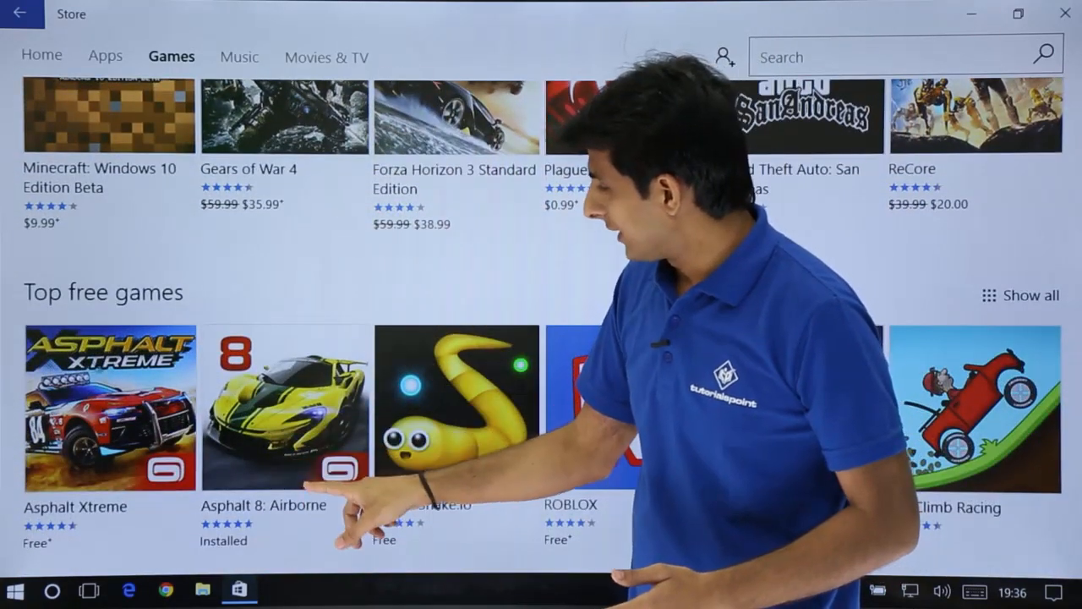
pyautogui.click(112, 406)
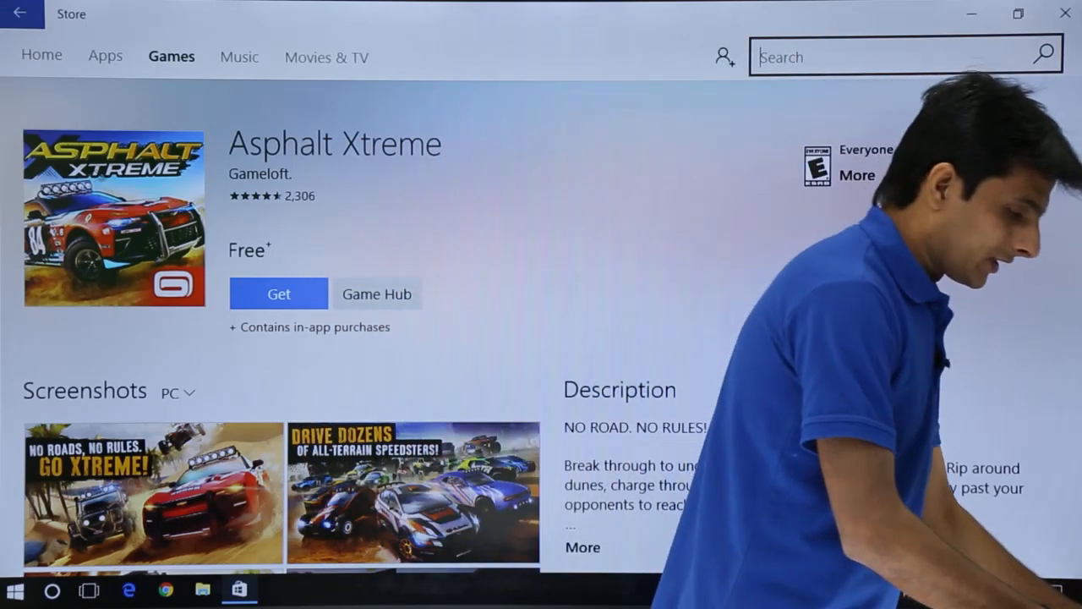
# Search the Store for 'Mario' and choose Mister Jump from the suggestions.
pyautogui.write('Mario')
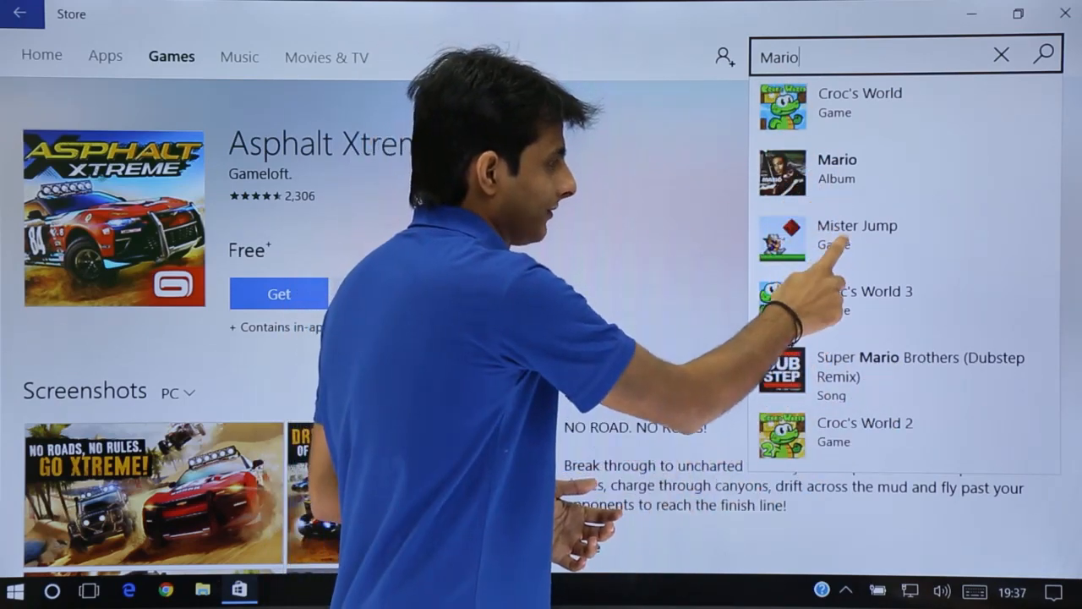
pyautogui.click(855, 234)
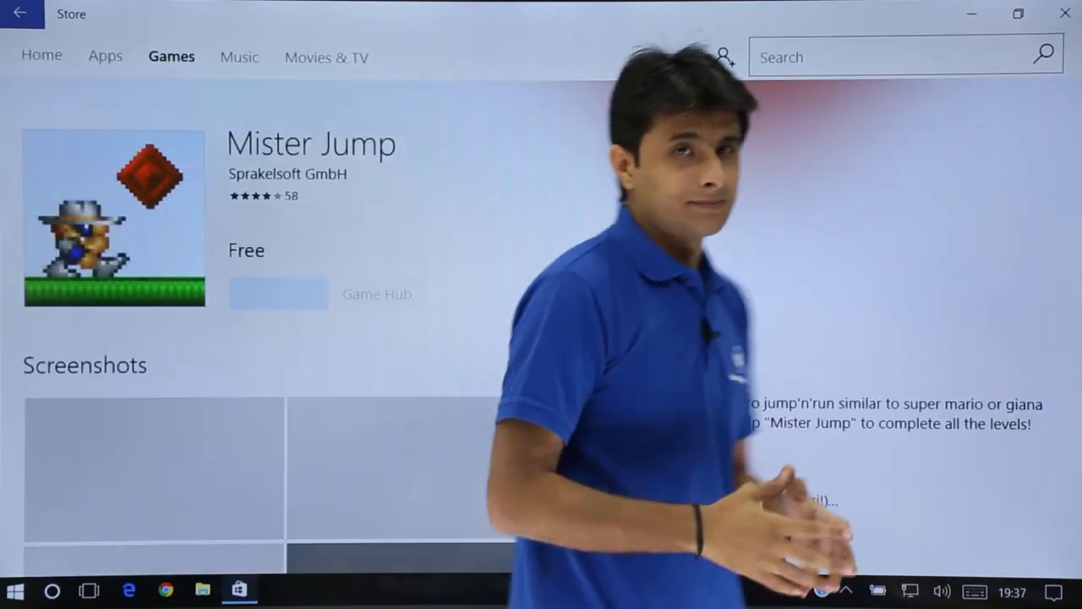